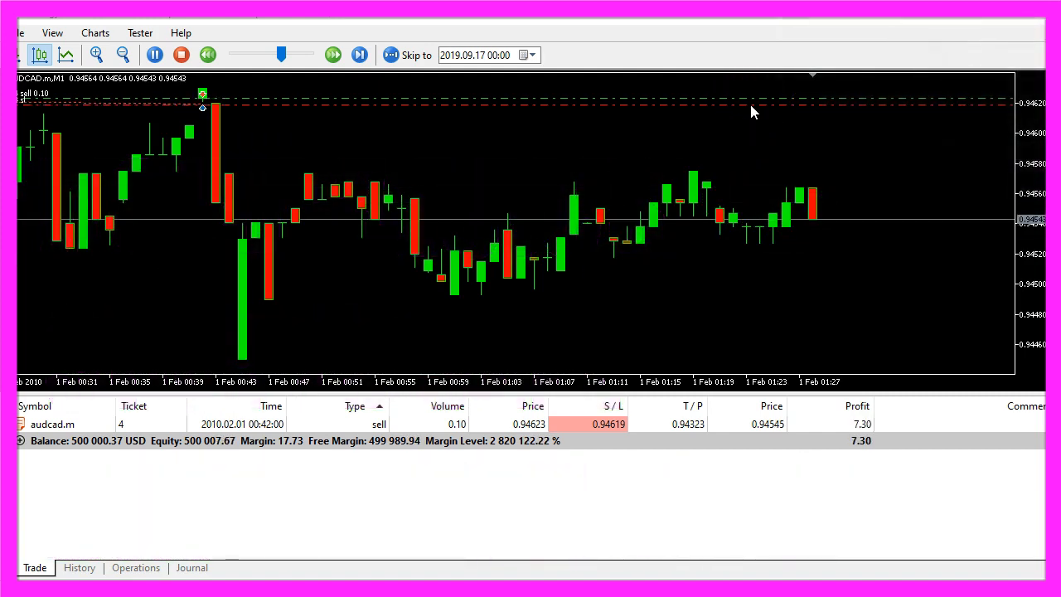
End the visual test run and return to the terminal's tester settings
left_click(332, 55)
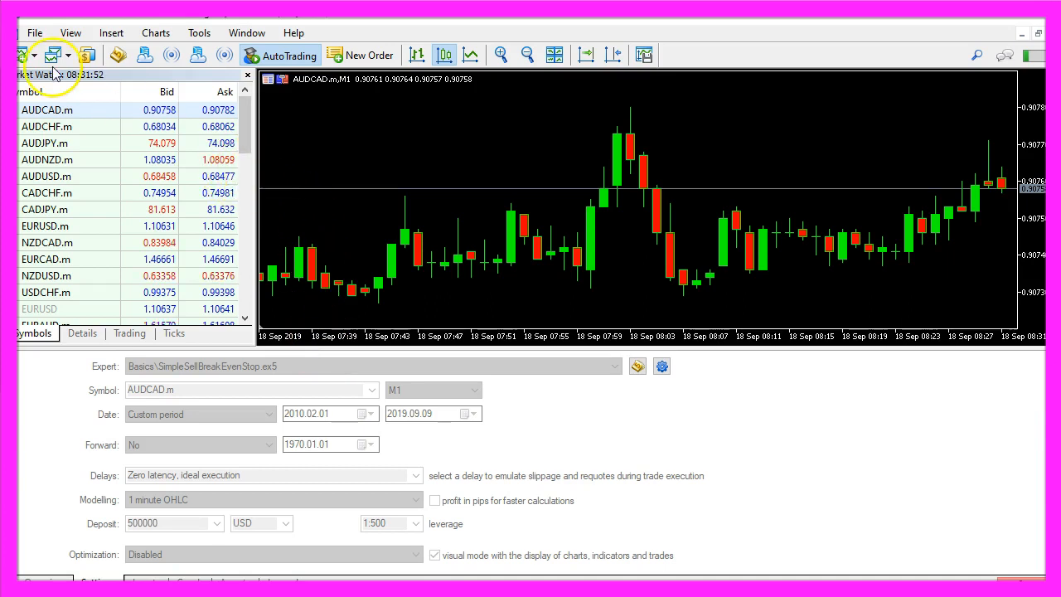
mouse_move(118, 55)
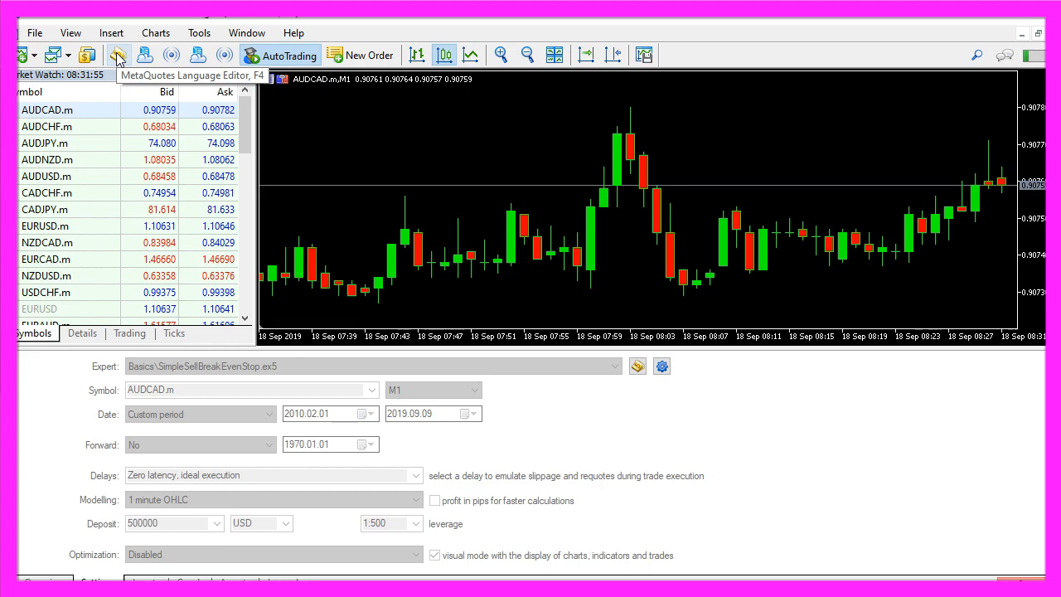
Start the MQL5 Wizard for a new file from MetaEditor
left_click(117, 55)
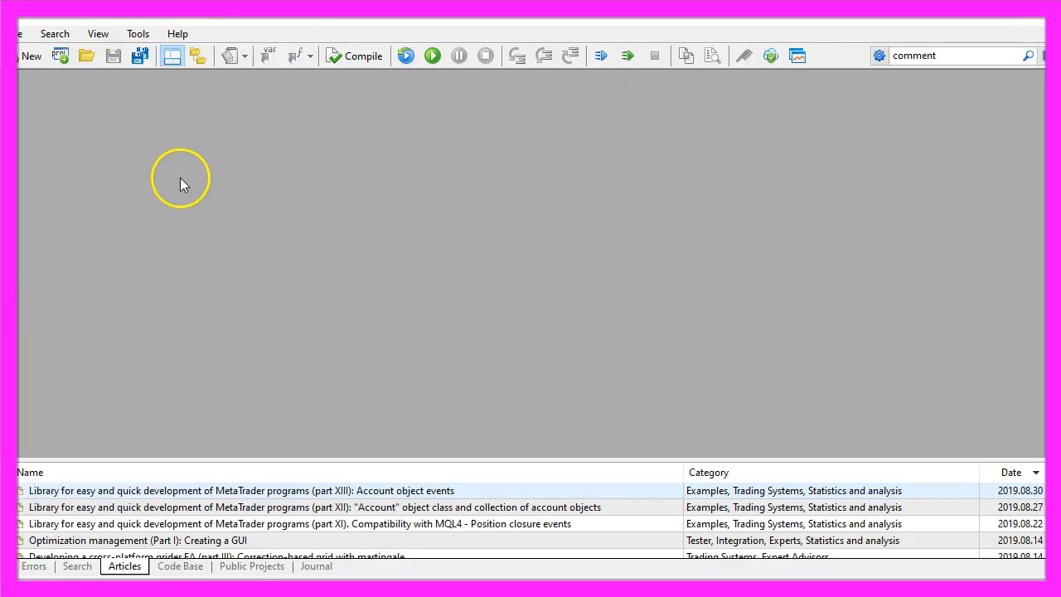
mouse_move(129, 129)
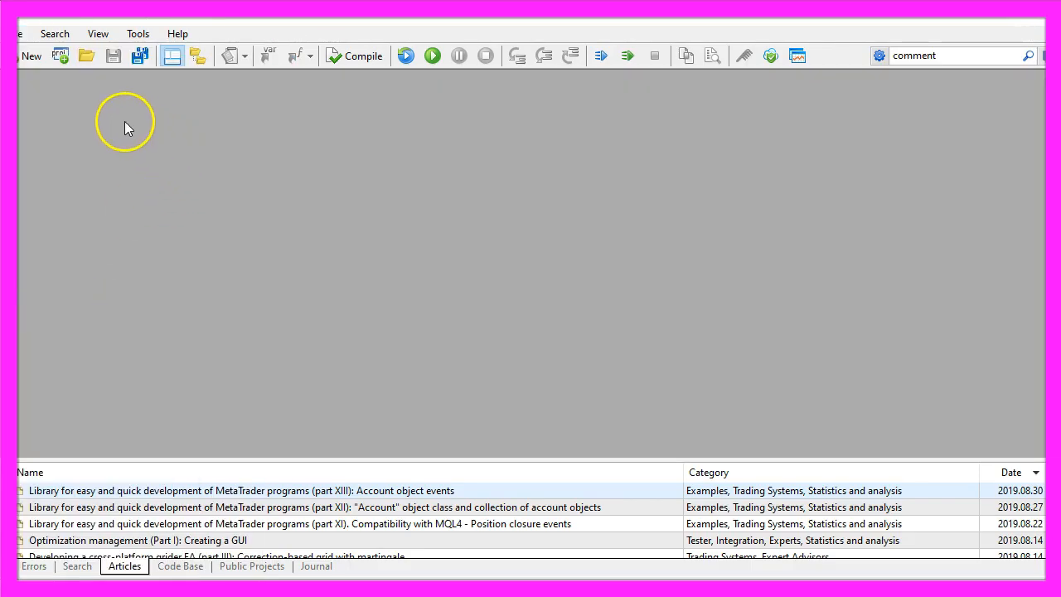
left_click(20, 33)
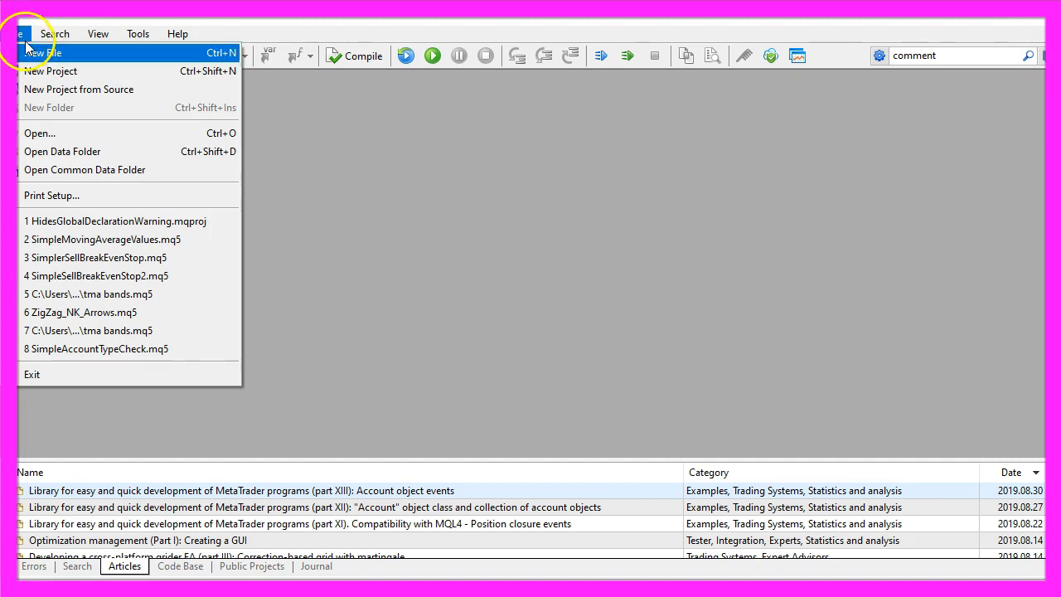
left_click(43, 51)
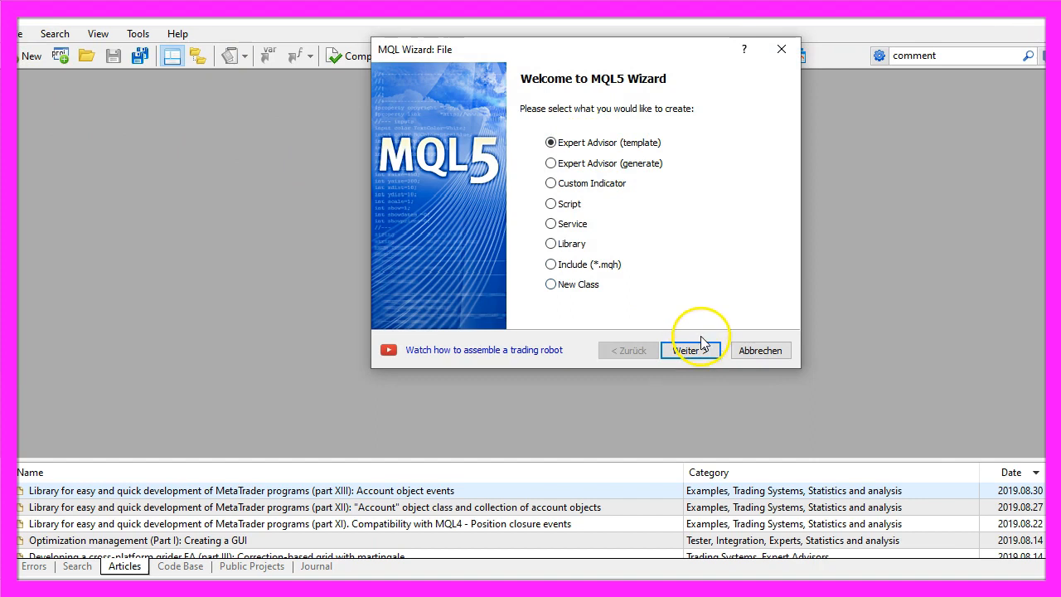
Create the Expert Advisor (template) Experts\Basics\SimpleSellBreakEvenStop via Next and Finish
left_click(690, 350)
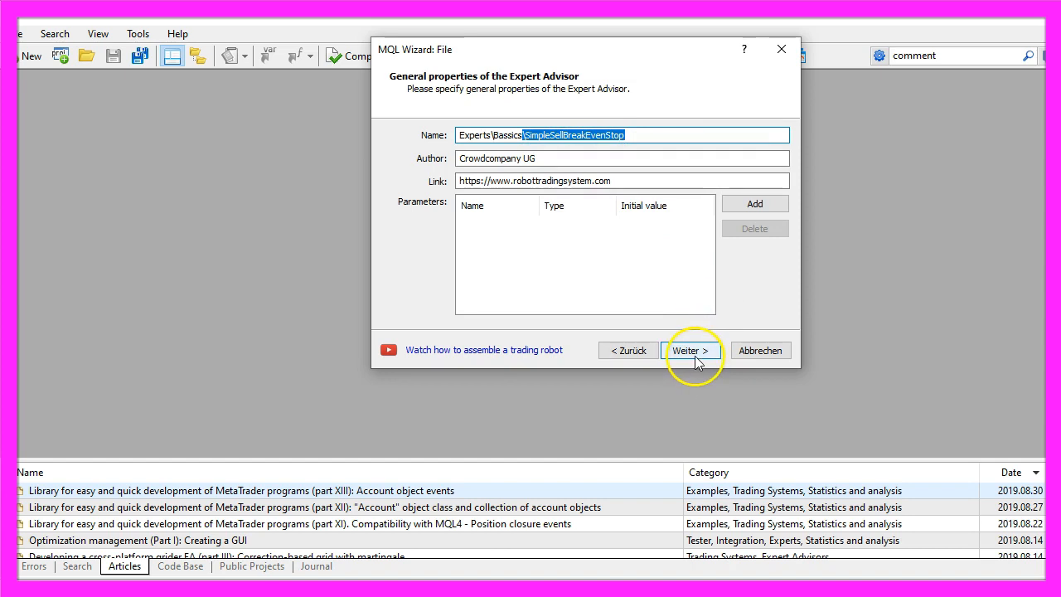
left_click(689, 349)
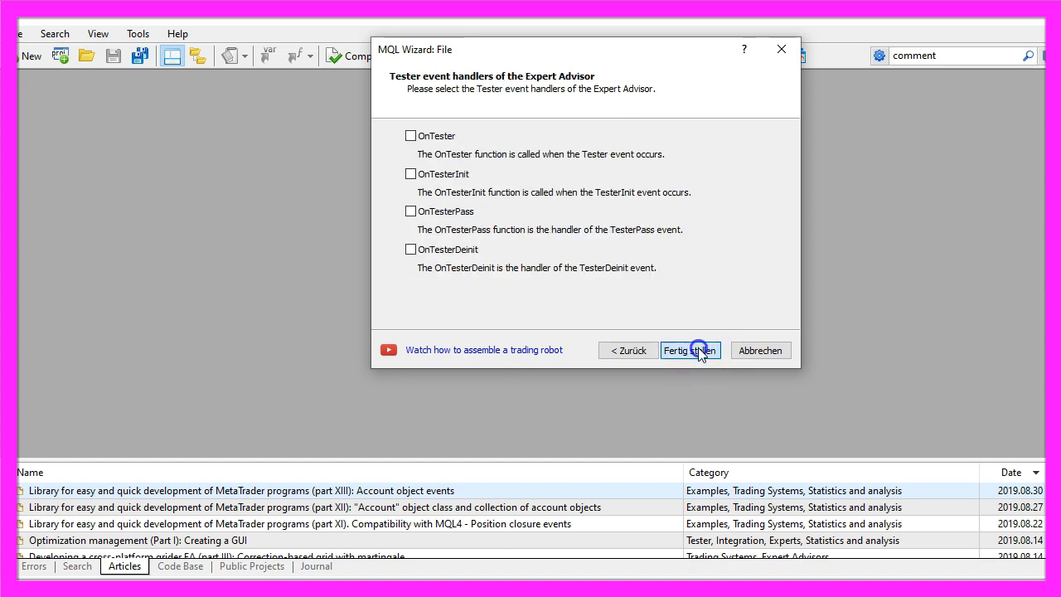
left_click(690, 350)
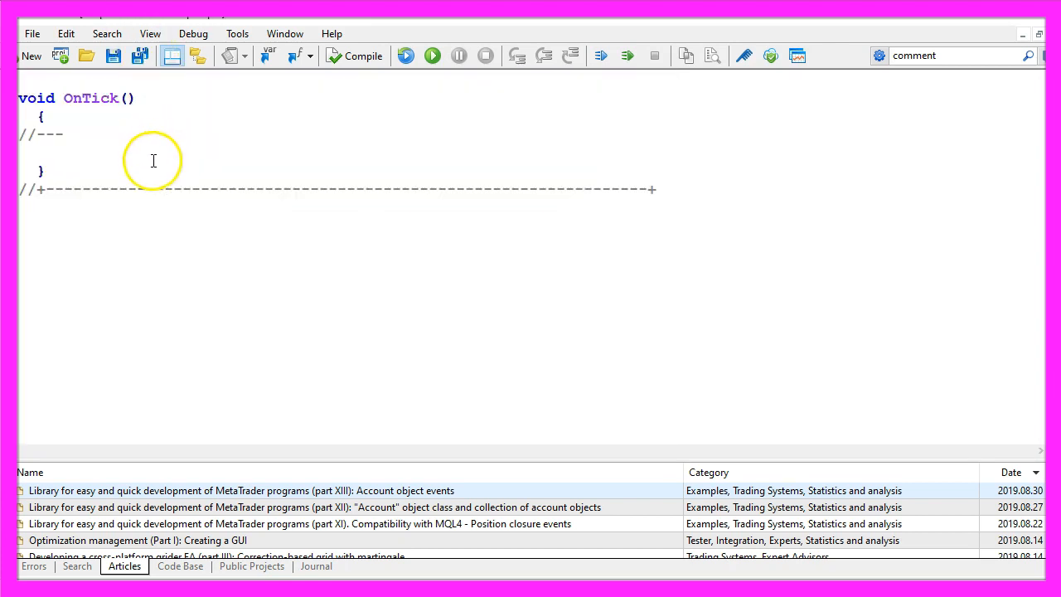
Remove the boilerplate, include Trade\Trade.mqh and declare CTrade trade; above OnTick
triple_click(331, 189)
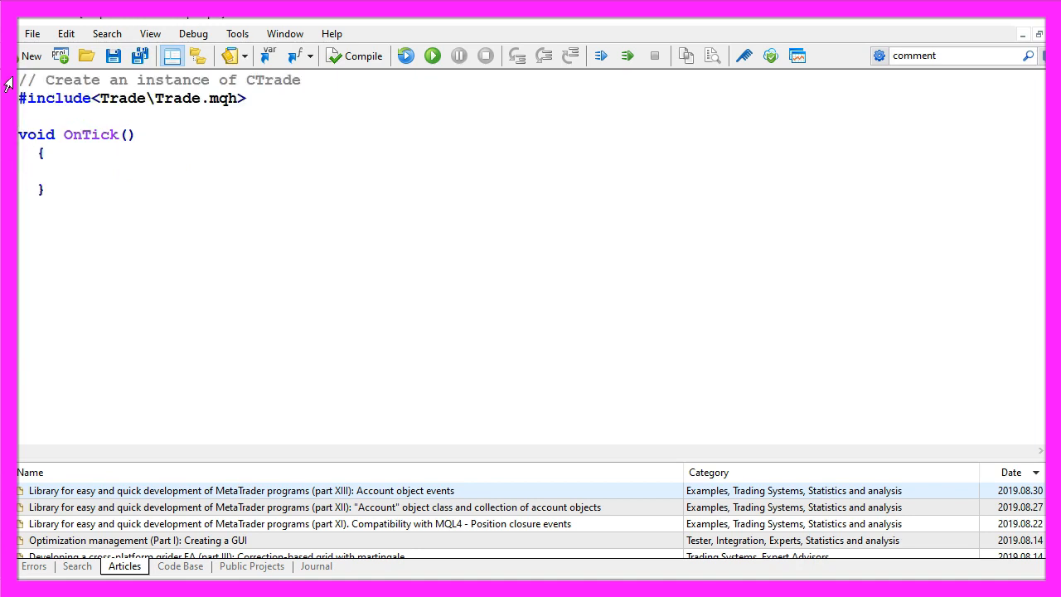
double_click(54, 97)
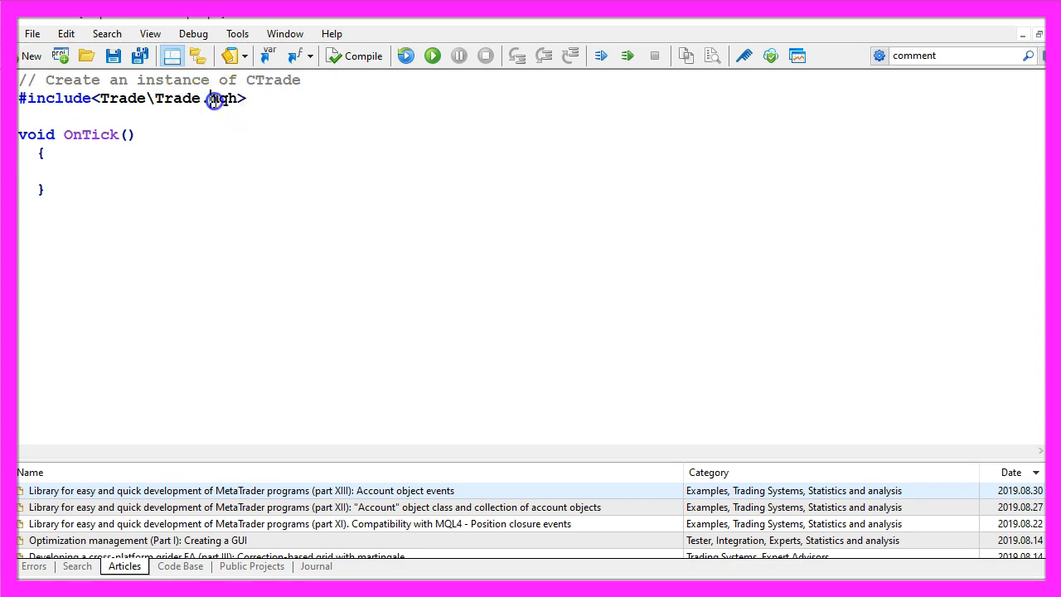
double_click(222, 98)
type("CTrade  trade;")
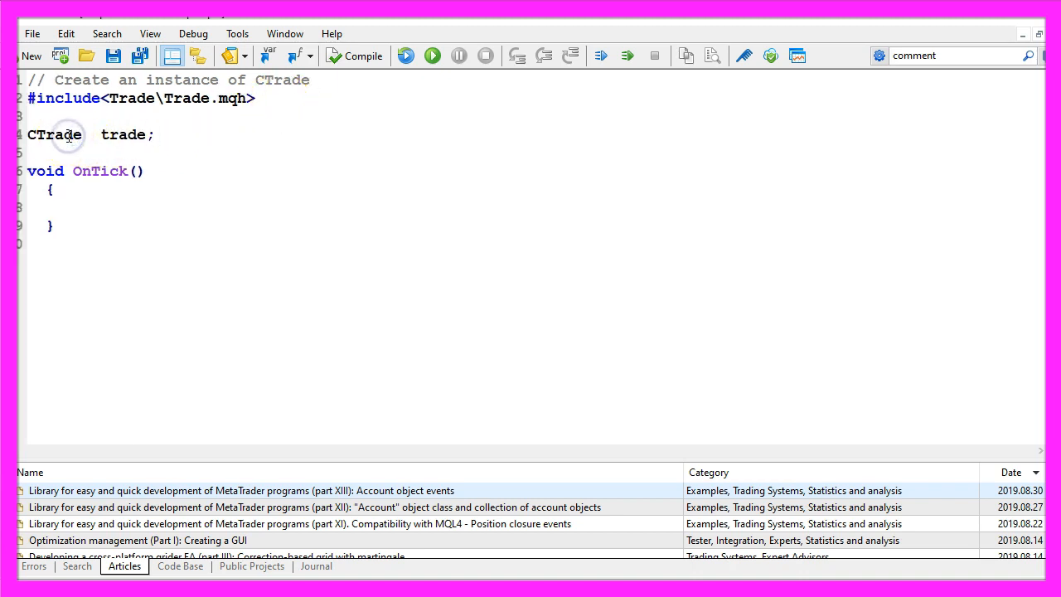
double_click(124, 134)
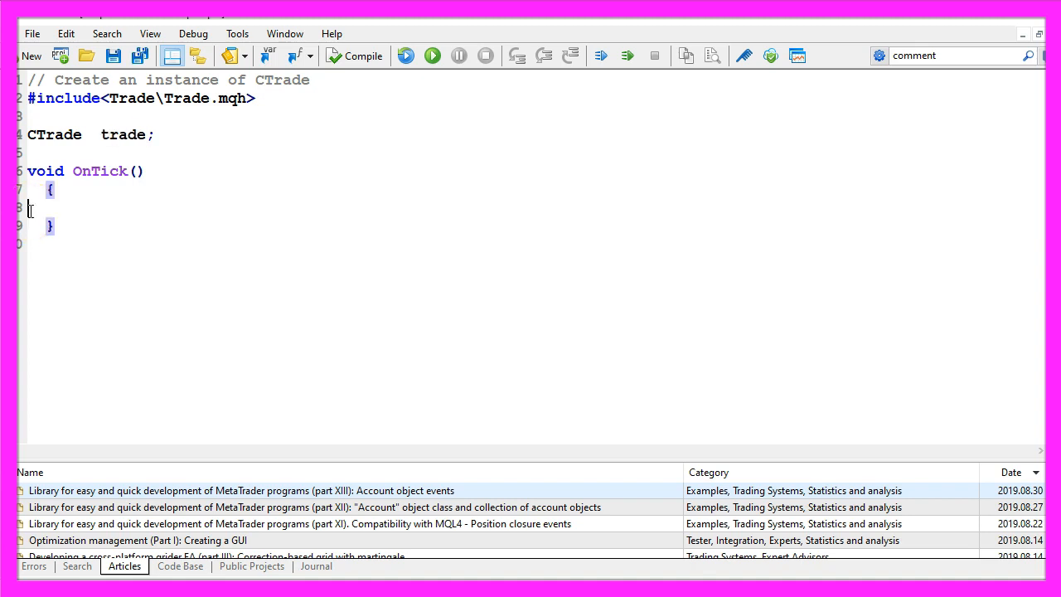
In OnTick compute the normalized Bid price and check PositionsTotal()==0 before selling 0.10 lots
type("// Get the Bid price")
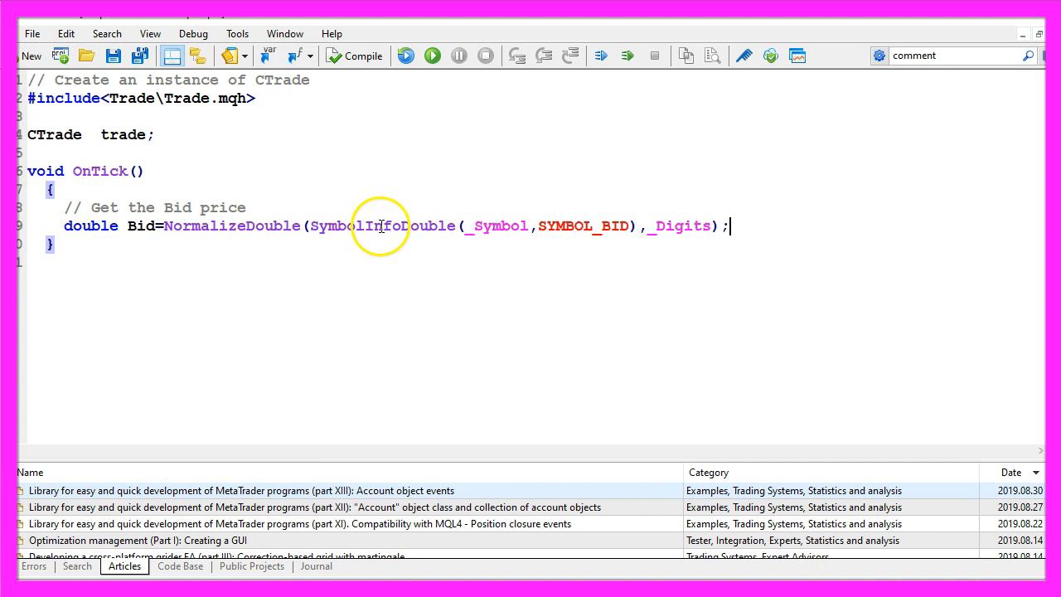
double_click(381, 225)
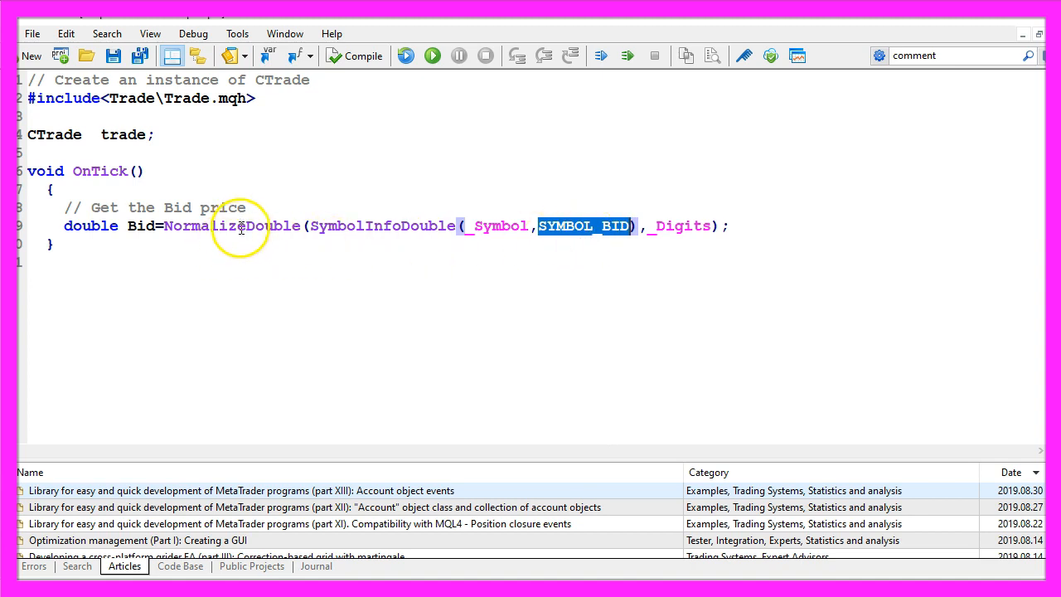
double_click(681, 225)
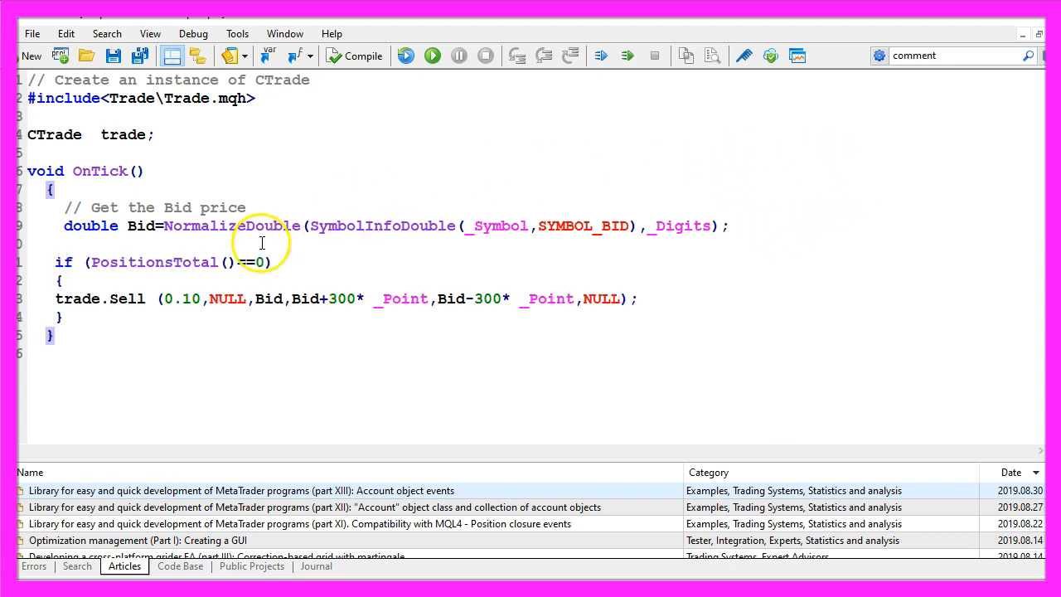
double_click(153, 262)
type("CheckSellBreakEvenStop(Bid);")
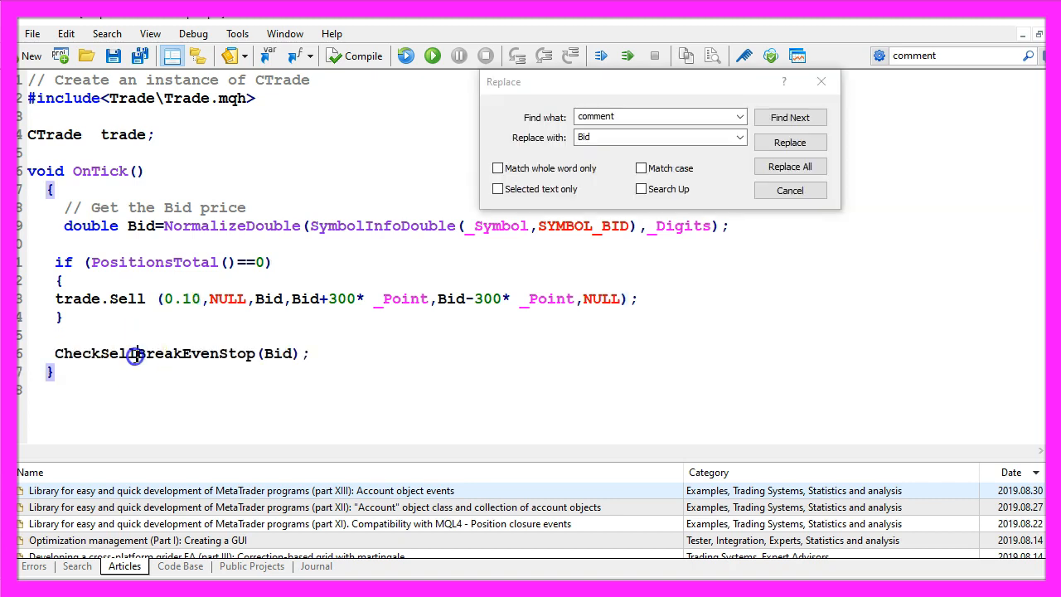
Define CheckSellBreakEvenStop and read each position's ticket with PositionGetInteger(POSITION_TICKET)
double_click(133, 353)
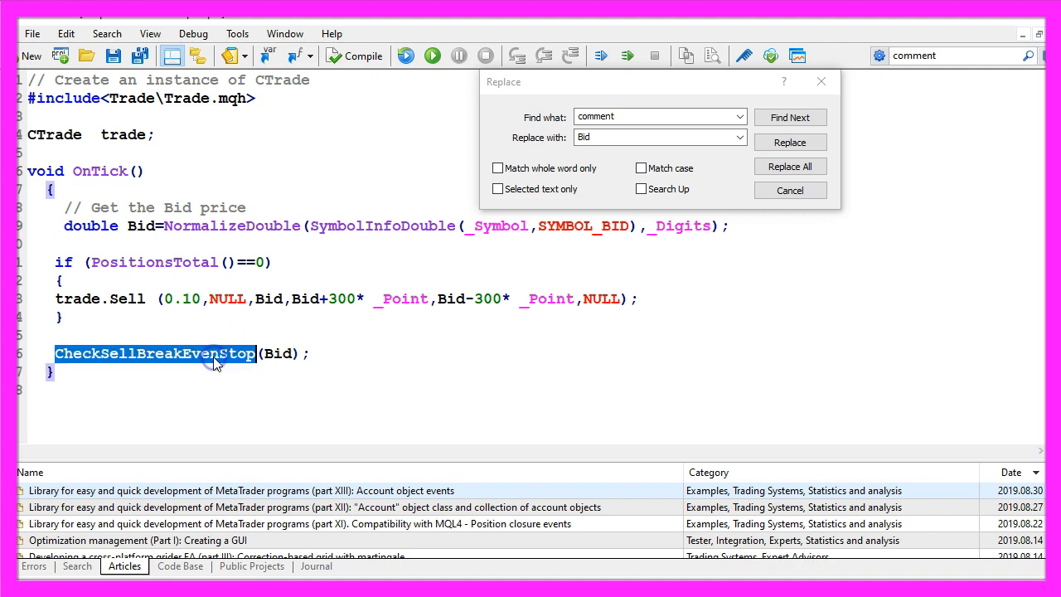
mouse_move(217, 363)
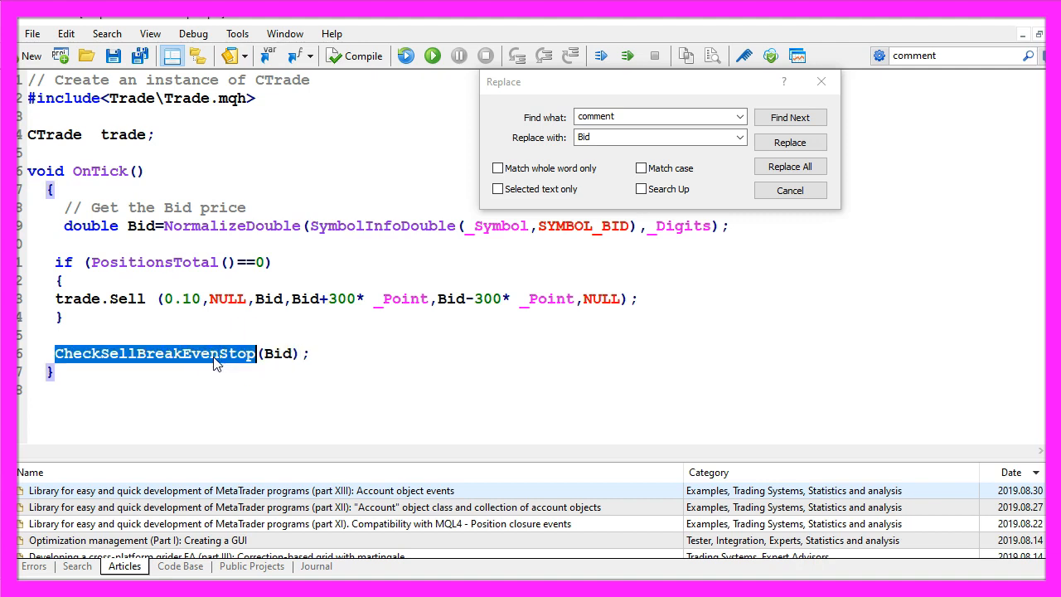
double_click(172, 408)
type("ulong PositionTicket=PositionGetInteger(POSITION_TICKET);")
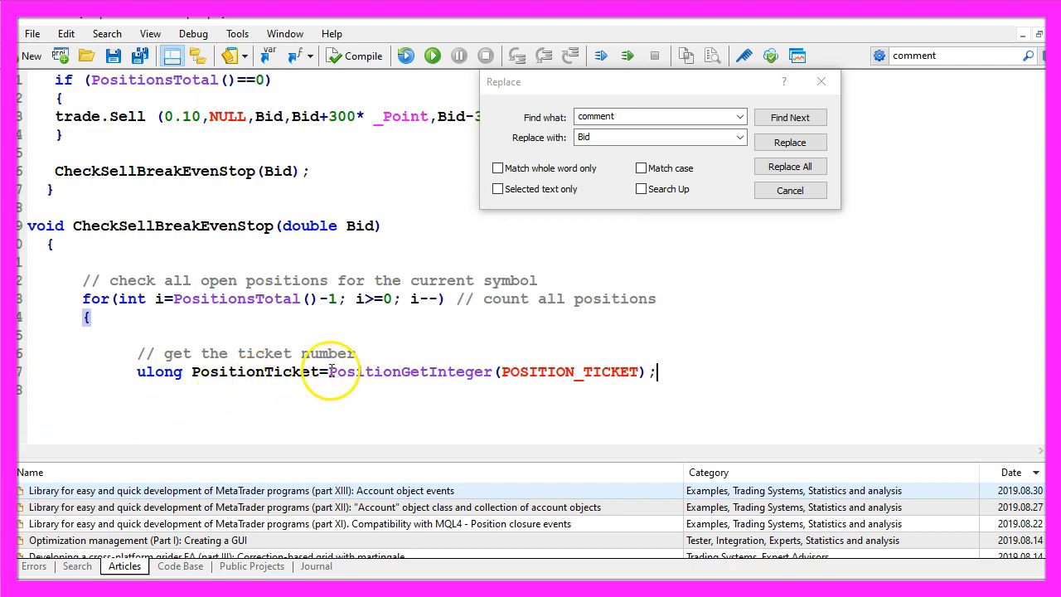
double_click(411, 371)
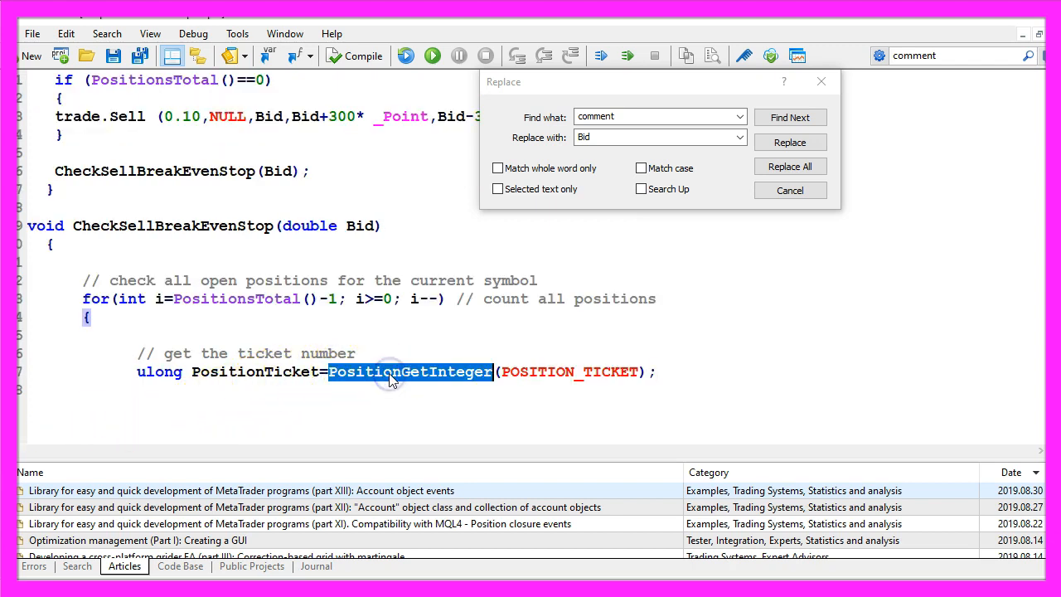
double_click(568, 371)
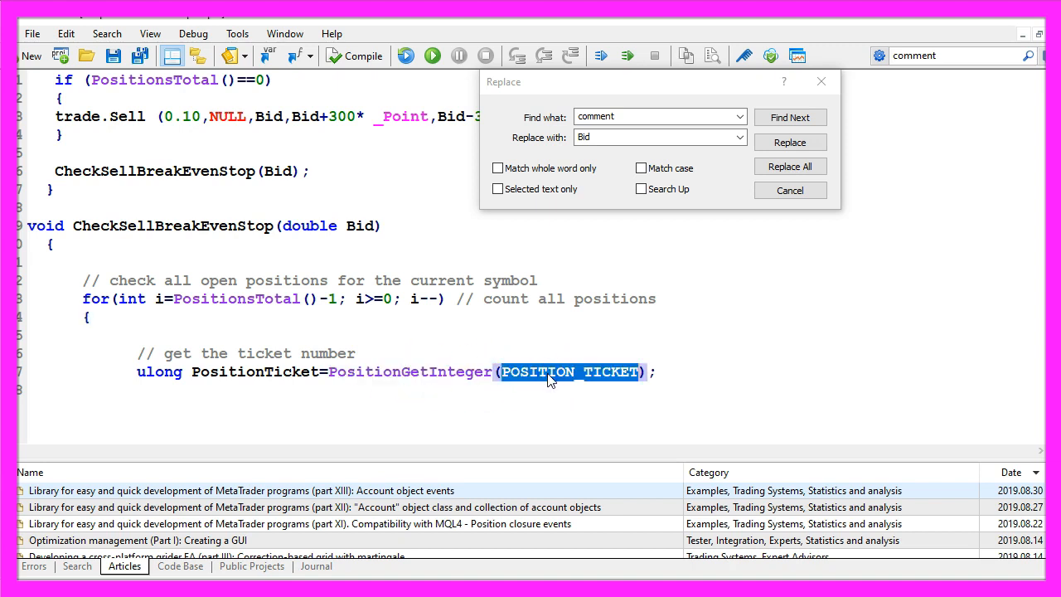
mouse_move(595, 379)
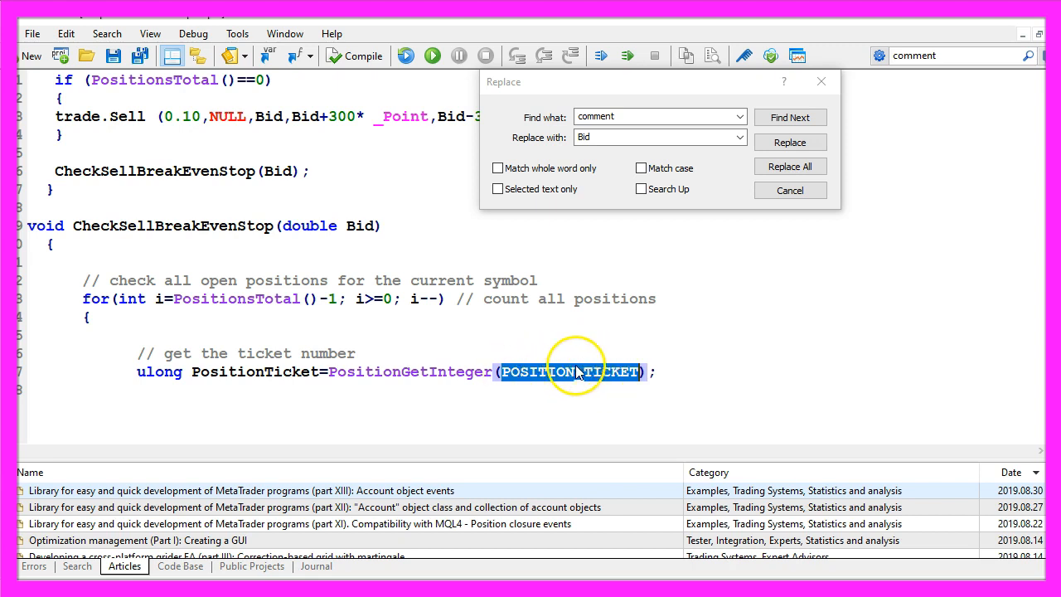
Read the position's open price, stop loss and take profit with PositionGetDouble
type("// get the Position Buy Price")
left_click(423, 426)
type("double PositionBuyPrice=PositionGetDouble(POSITION_PRICE_OPEN);")
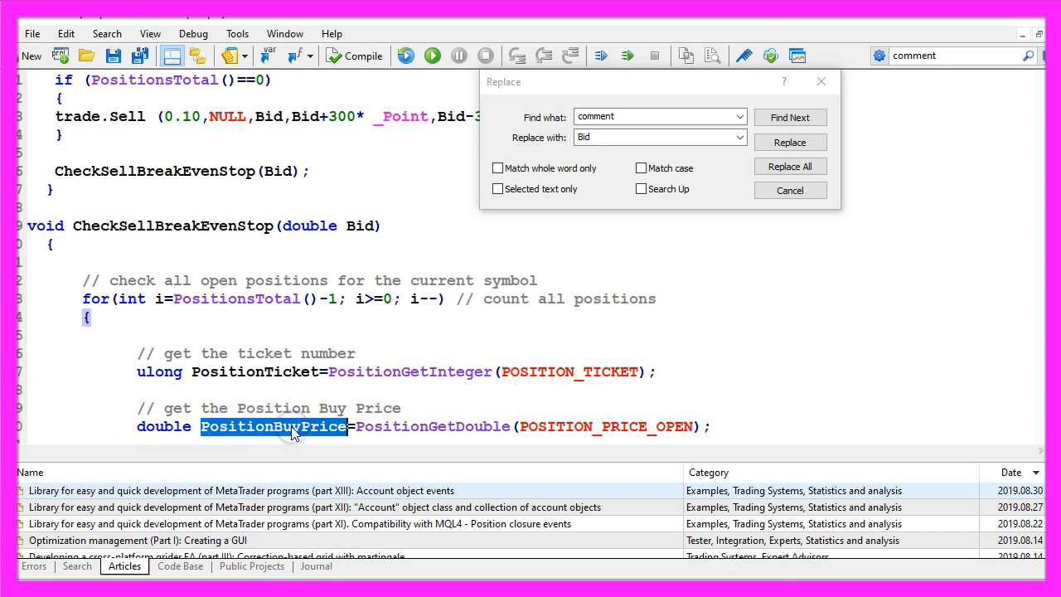
scroll("down", 3)
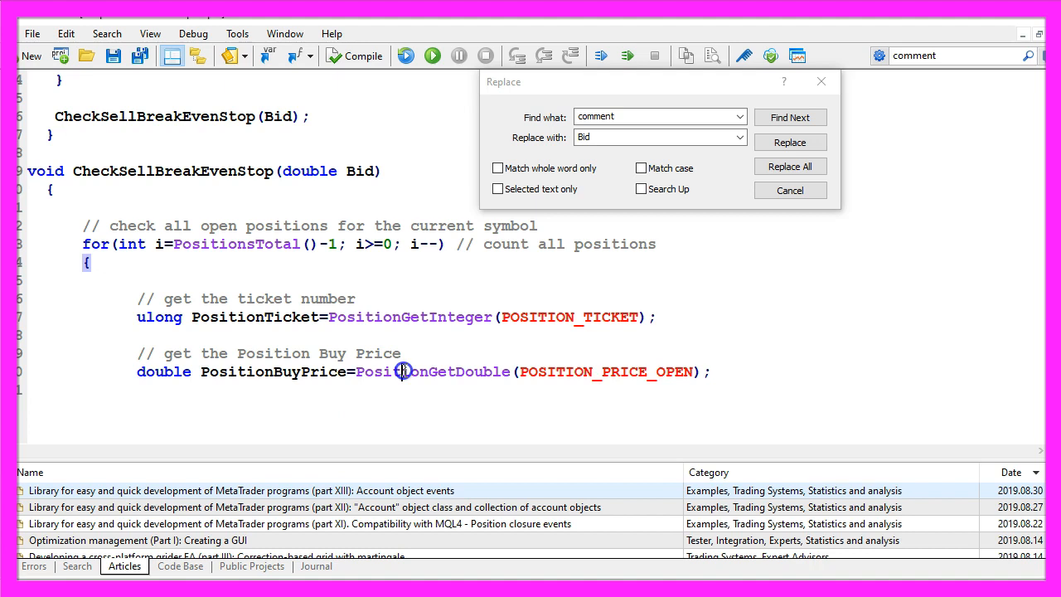
double_click(433, 371)
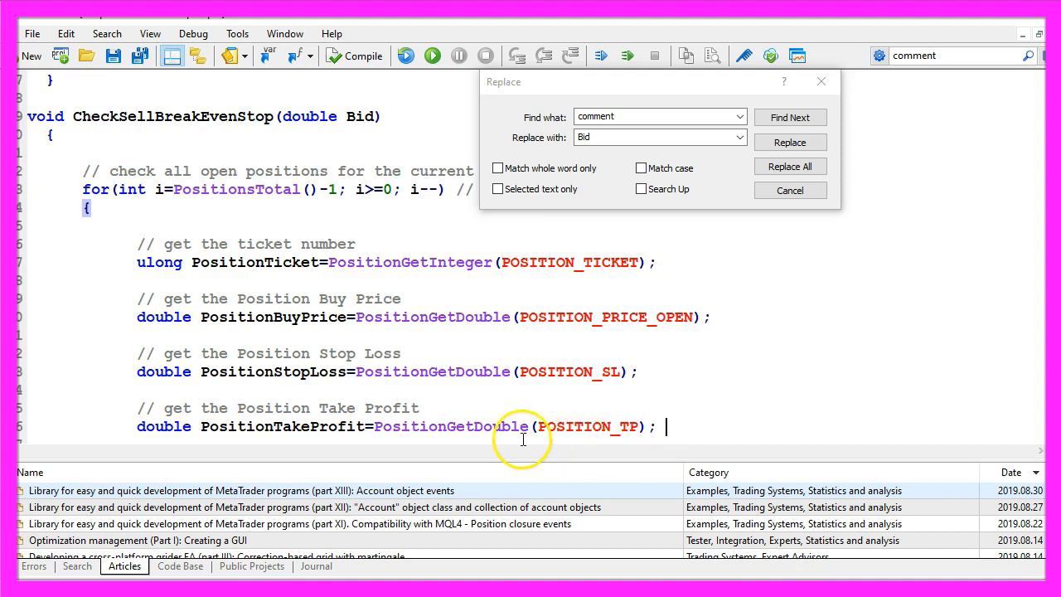
mouse_move(272, 431)
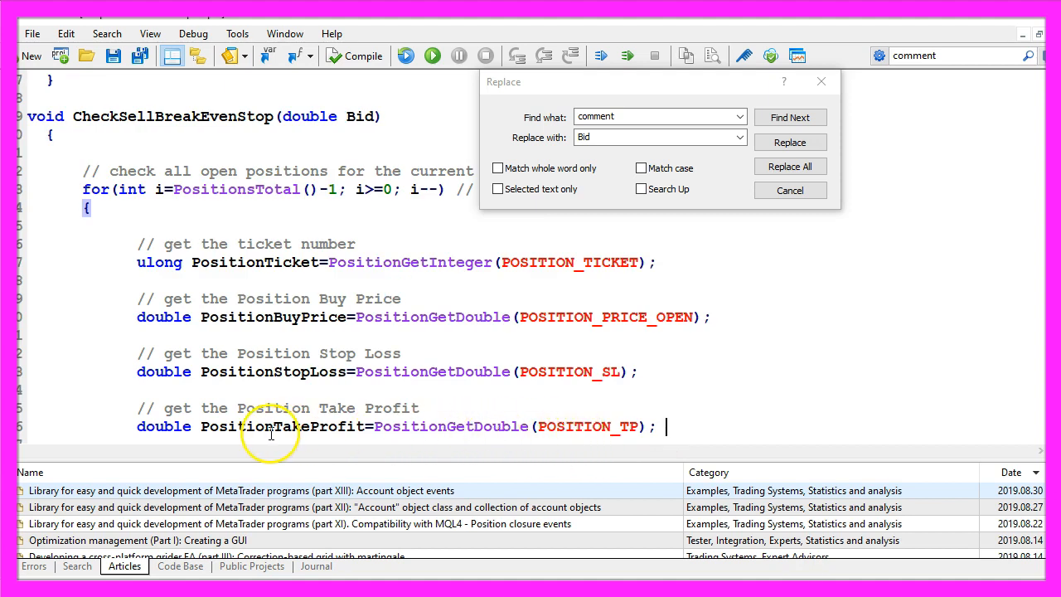
double_click(451, 426)
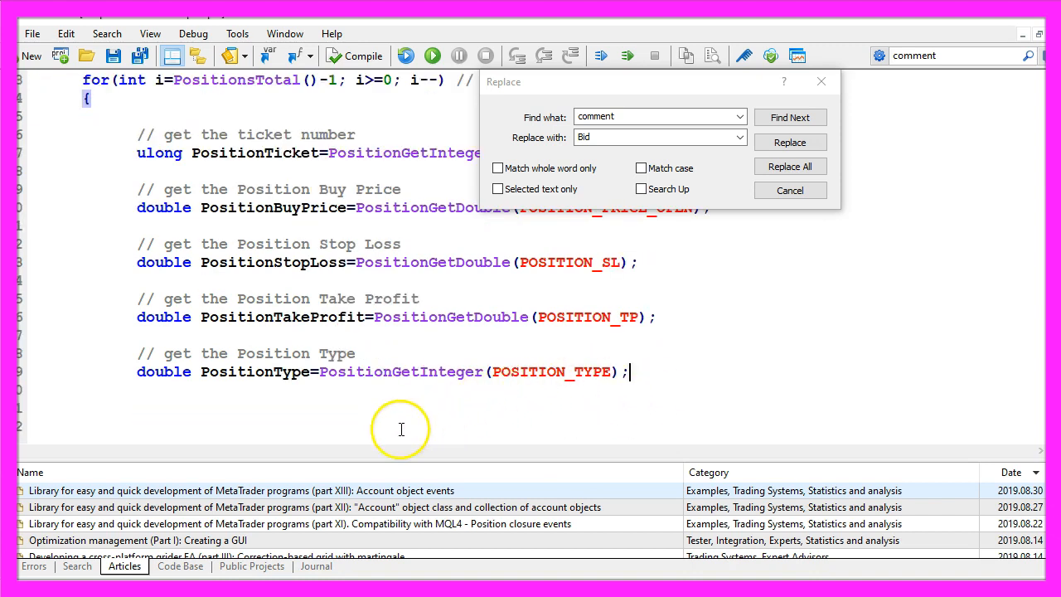
Read the position symbol and require _Symbol==symbol
double_click(256, 372)
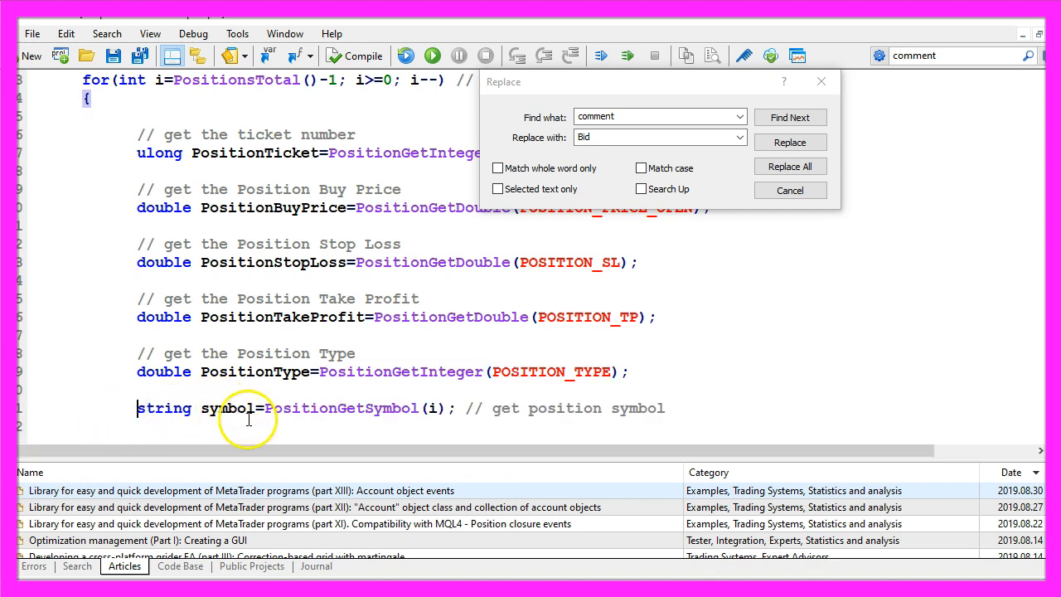
double_click(342, 408)
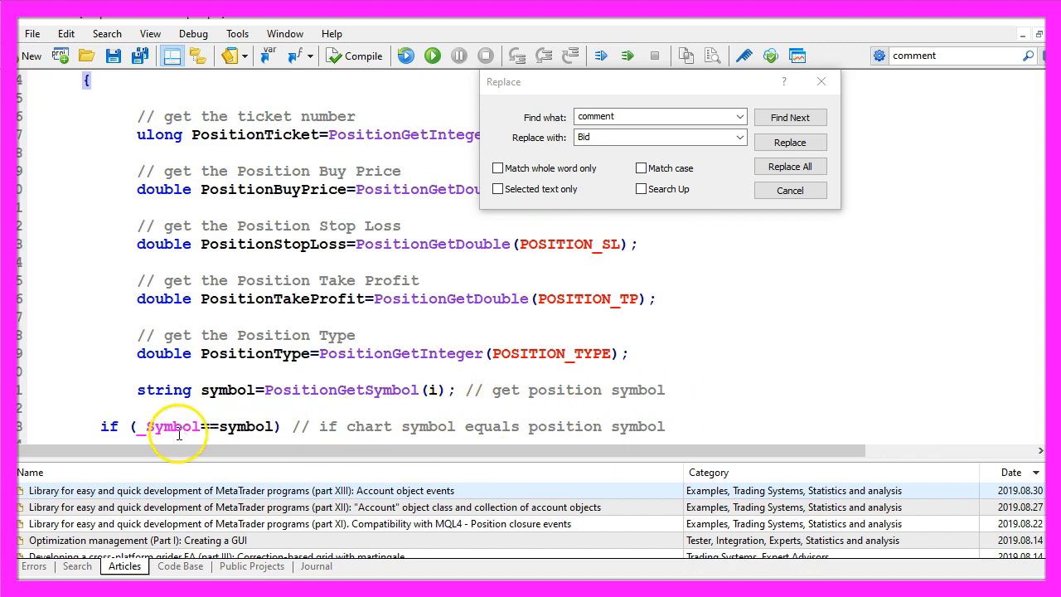
double_click(172, 426)
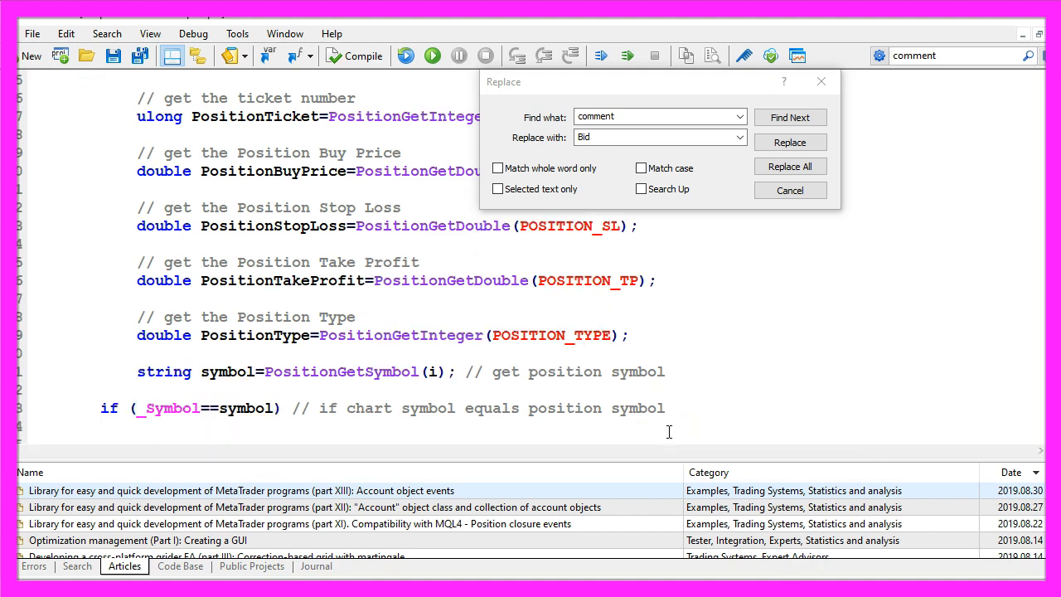
Require a sell position, stop loss above the open price, and Bid below PositionBuyPrice-30*_Point
type("if (PositionType==POSITION_TYPE_SELL)")
type("if (PositionStopLoss>PositionBuyPrice)")
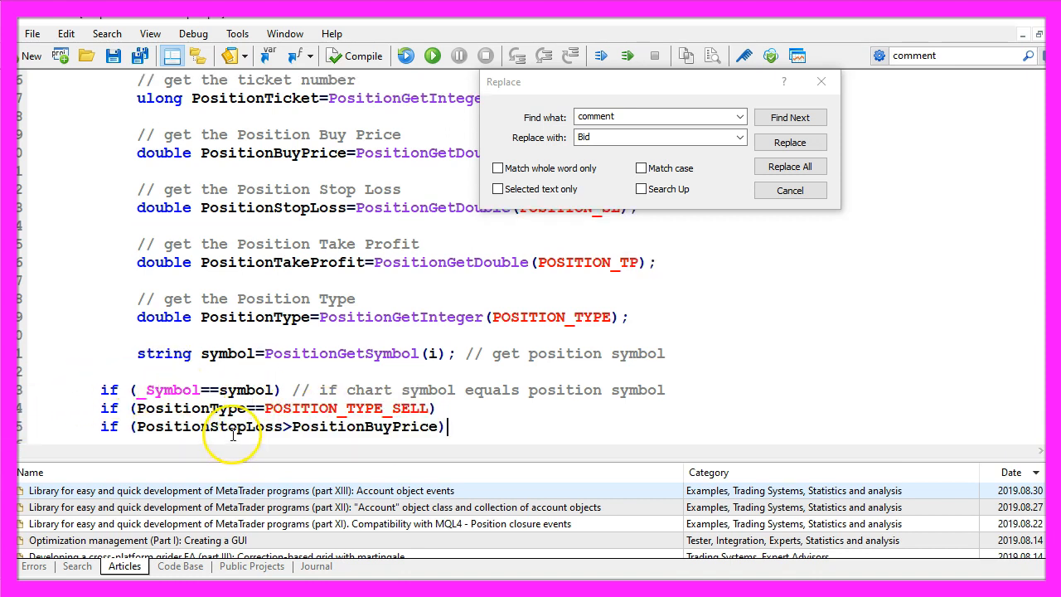
double_click(212, 426)
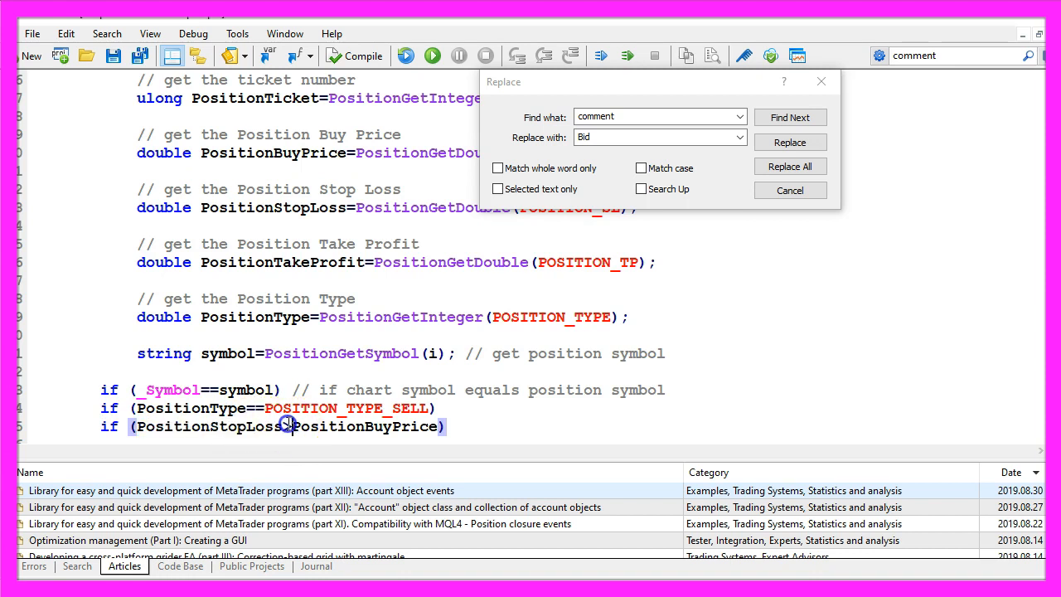
double_click(367, 426)
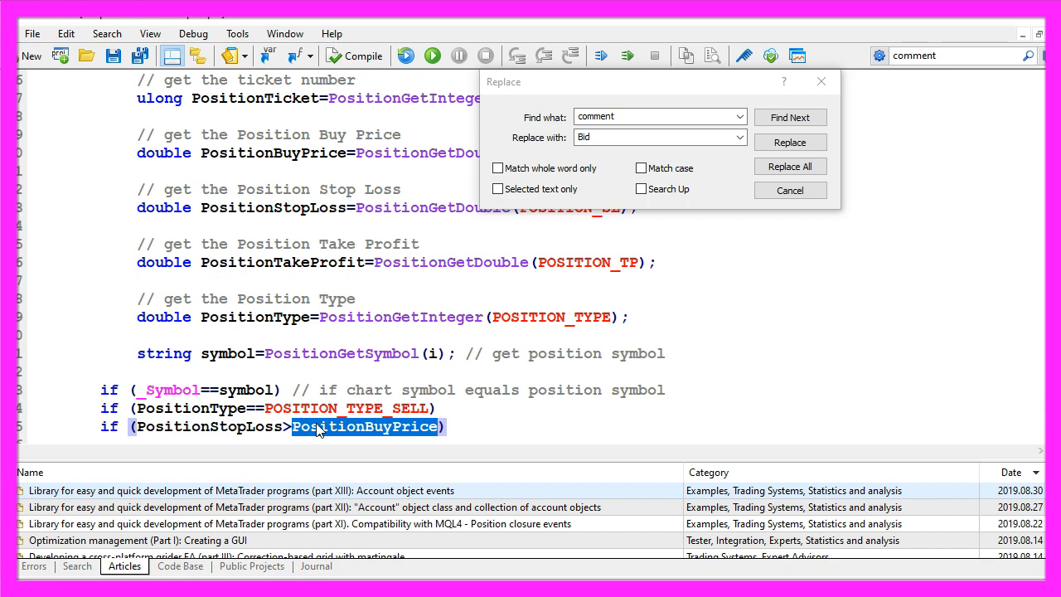
type("if (Bid < (PositionBuyPrice-30*_Point))")
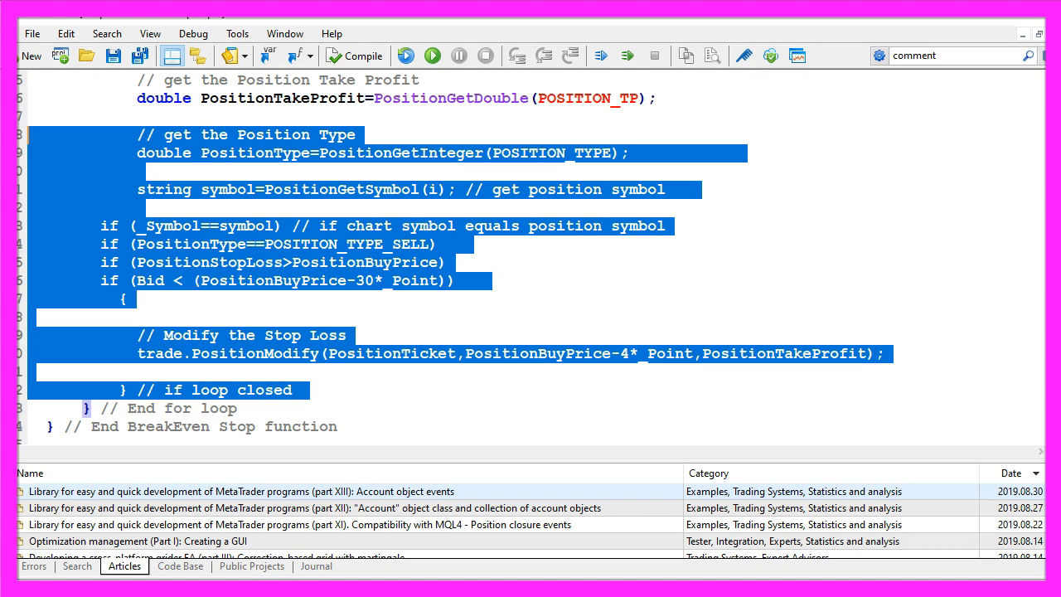
mouse_move(222, 251)
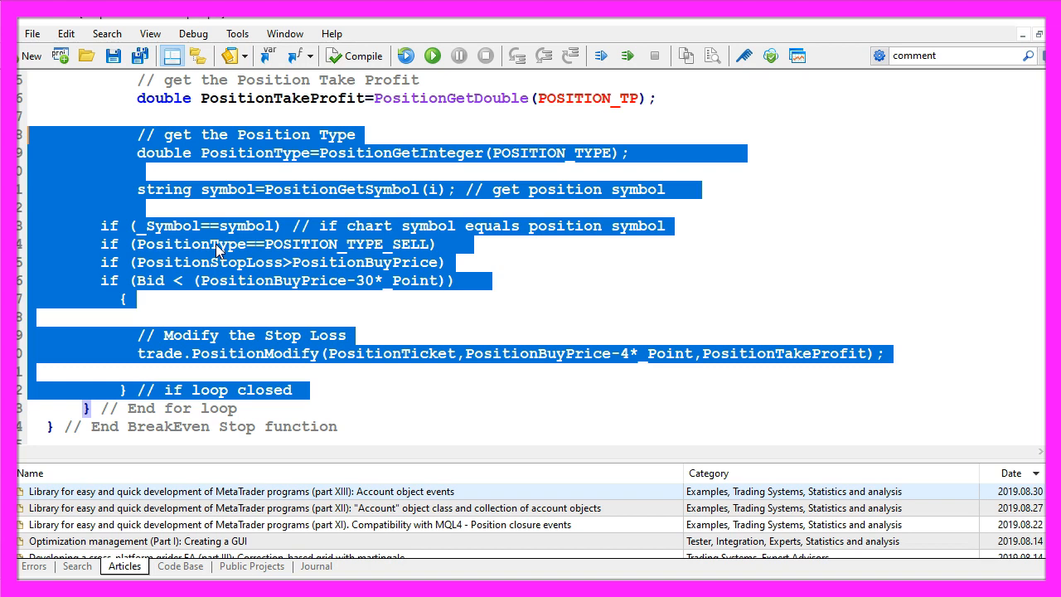
Finish with trade.PositionModify setting the stop 4 points below entry and close the loop and function
left_click(348, 280)
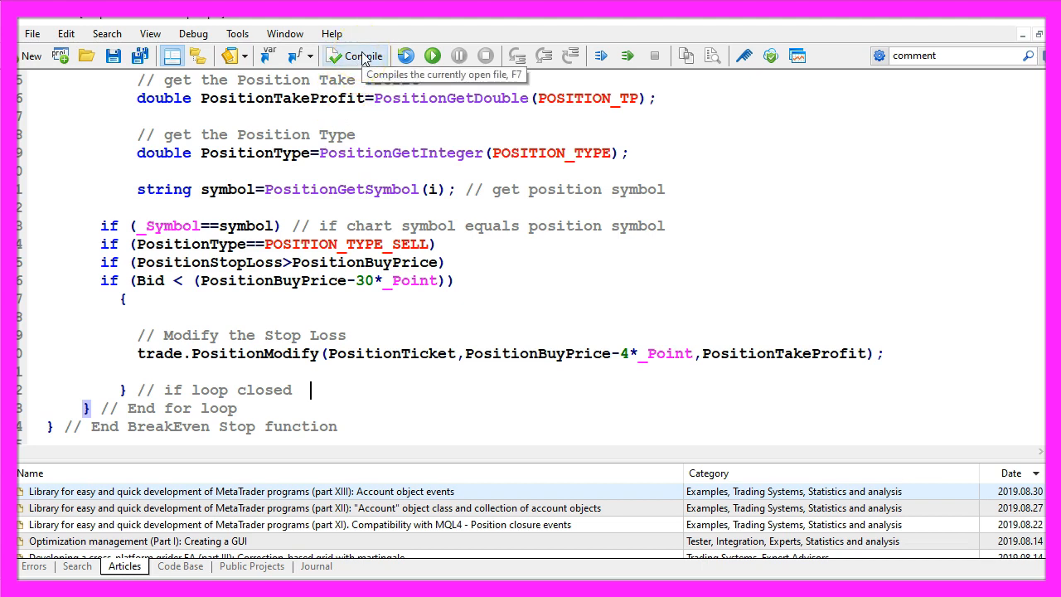
Compile SimpleSellBreakEvenStop with 0 errors and 1 warning
left_click(355, 56)
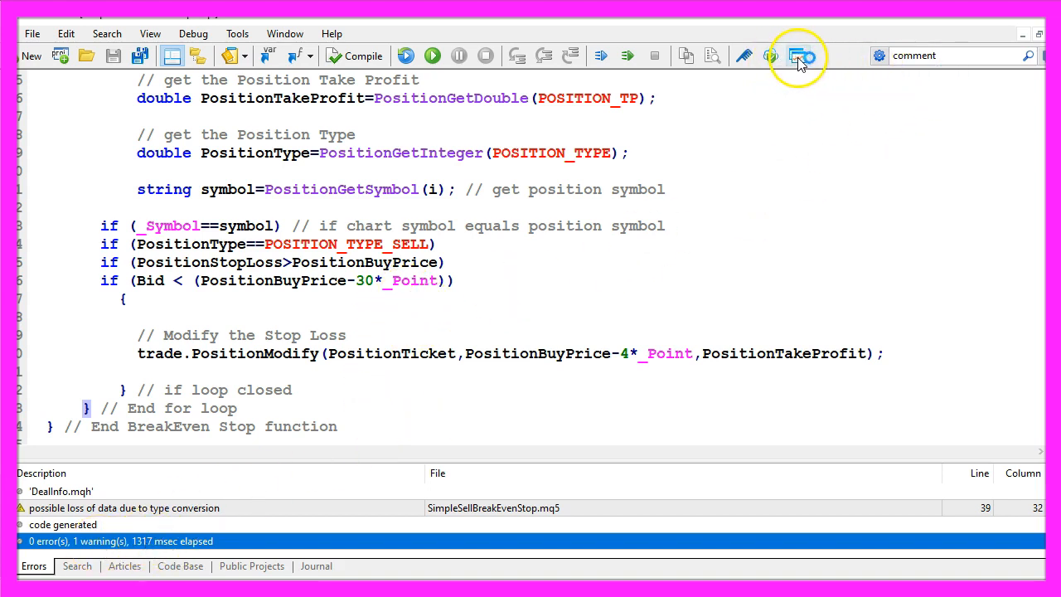
mouse_move(801, 56)
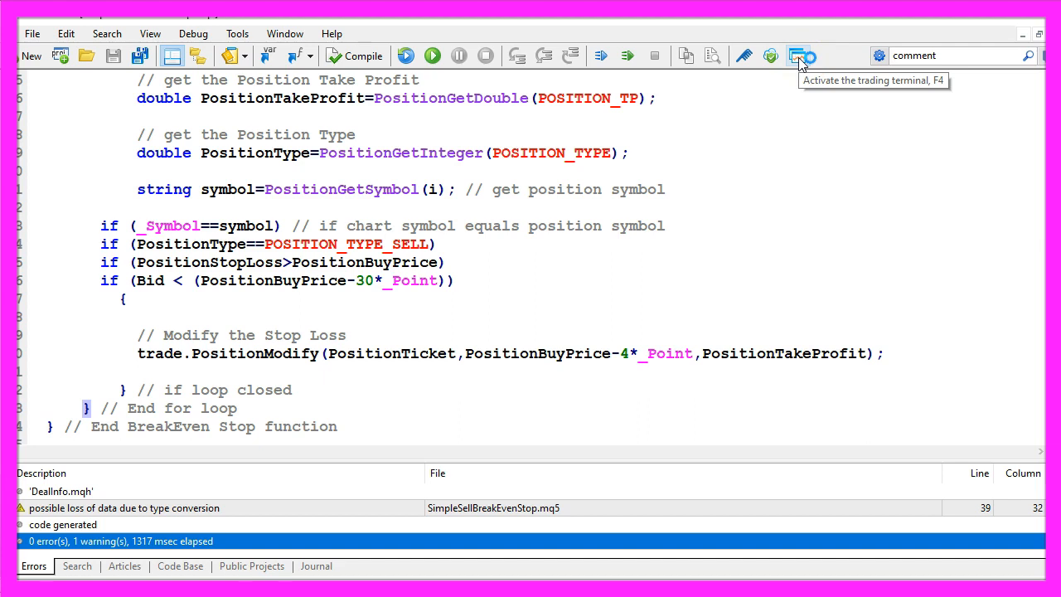
In the terminal's Strategy Tester select SimpleSellBreakEvenStop.ex5 as the expert
left_click(802, 56)
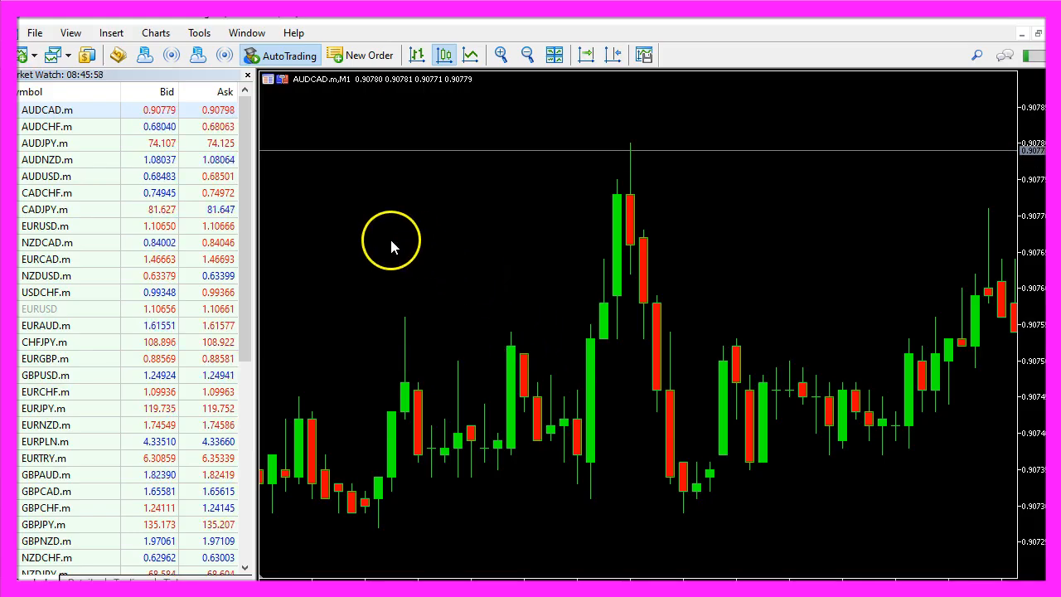
left_click(70, 33)
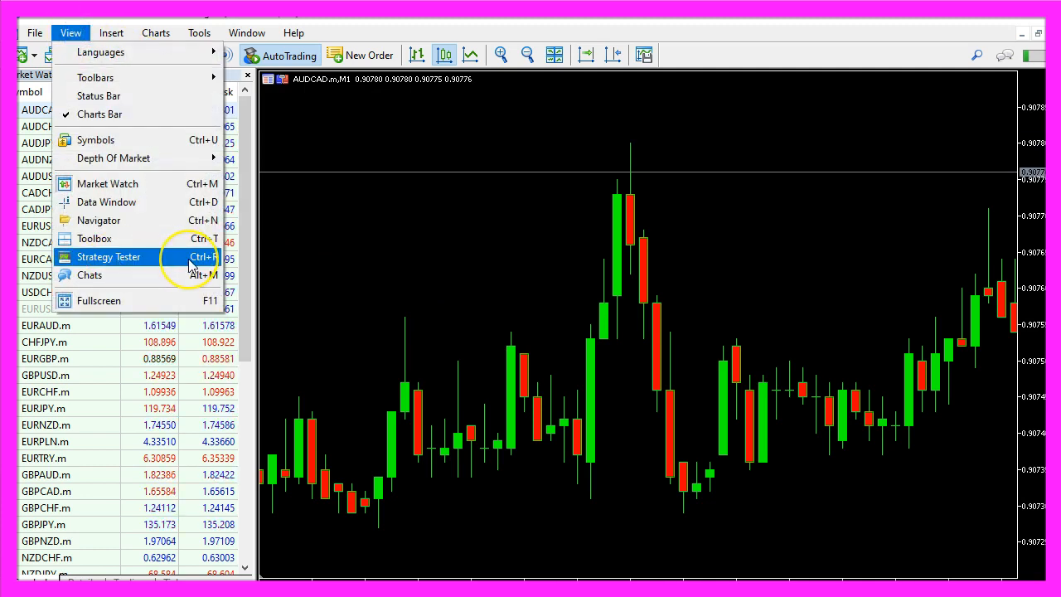
left_click(107, 257)
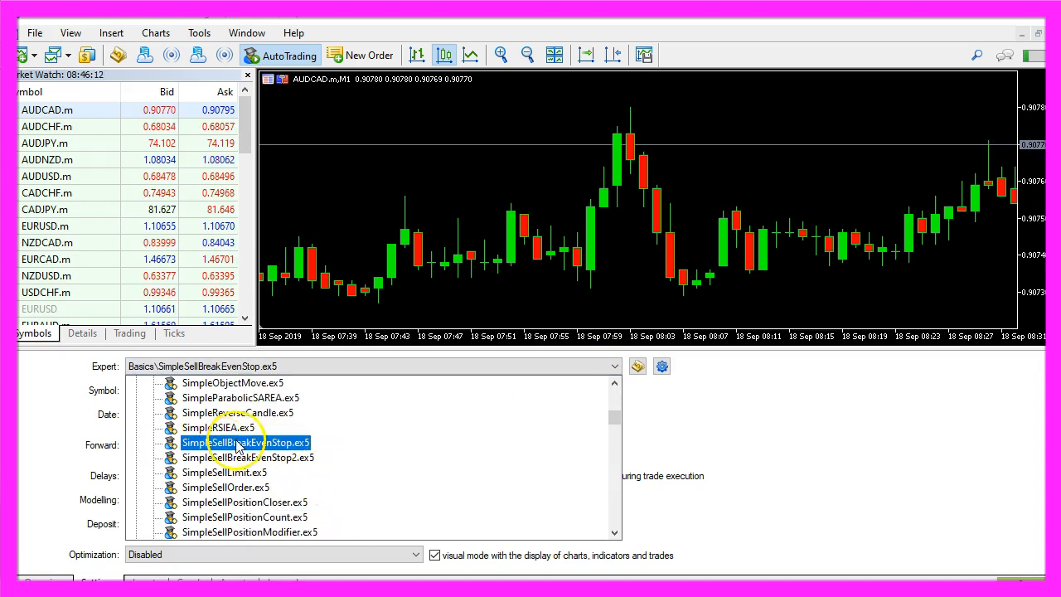
left_click(245, 441)
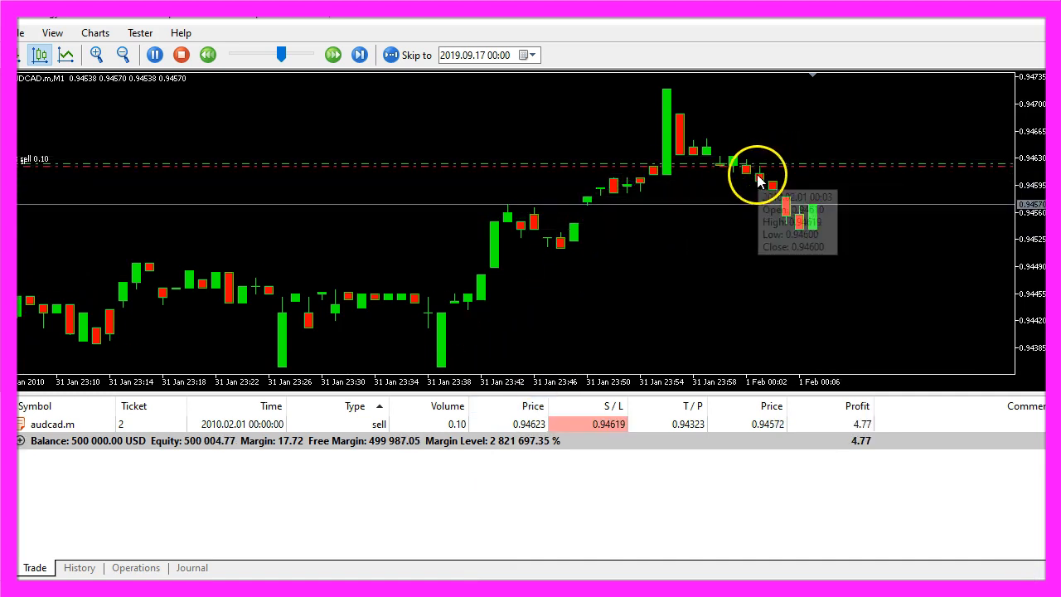
Run the visual test and watch the sell hold its 0.94619 stop just below the 0.94623 entry
left_click(332, 55)
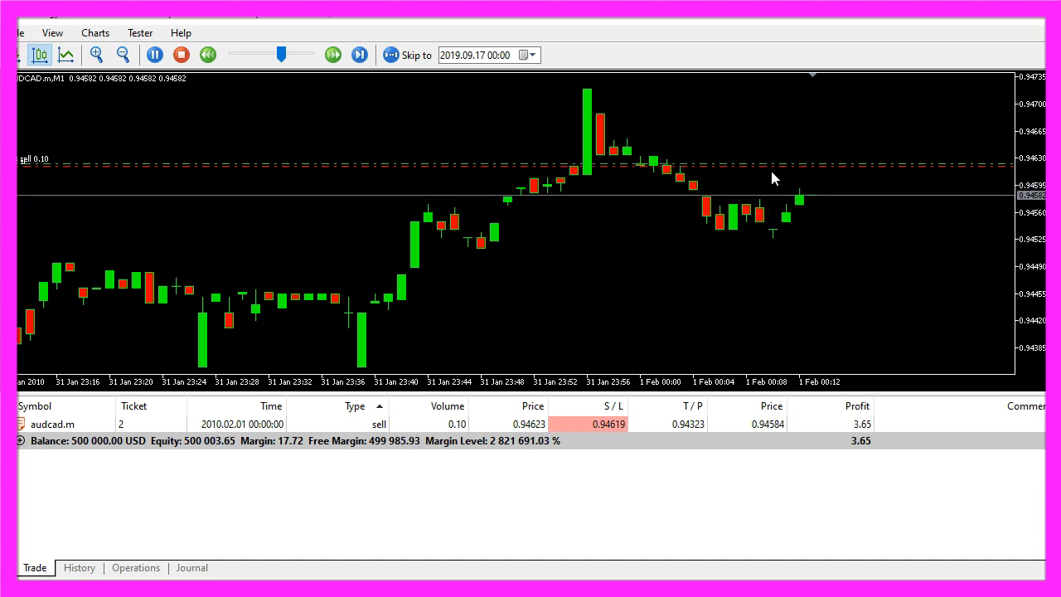
left_click(331, 55)
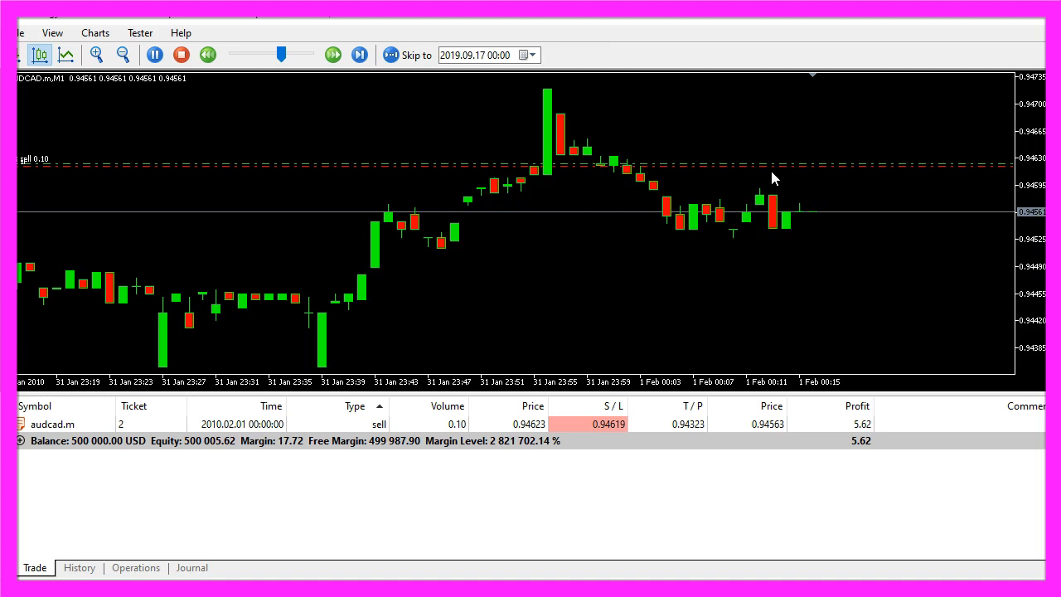
left_click(331, 54)
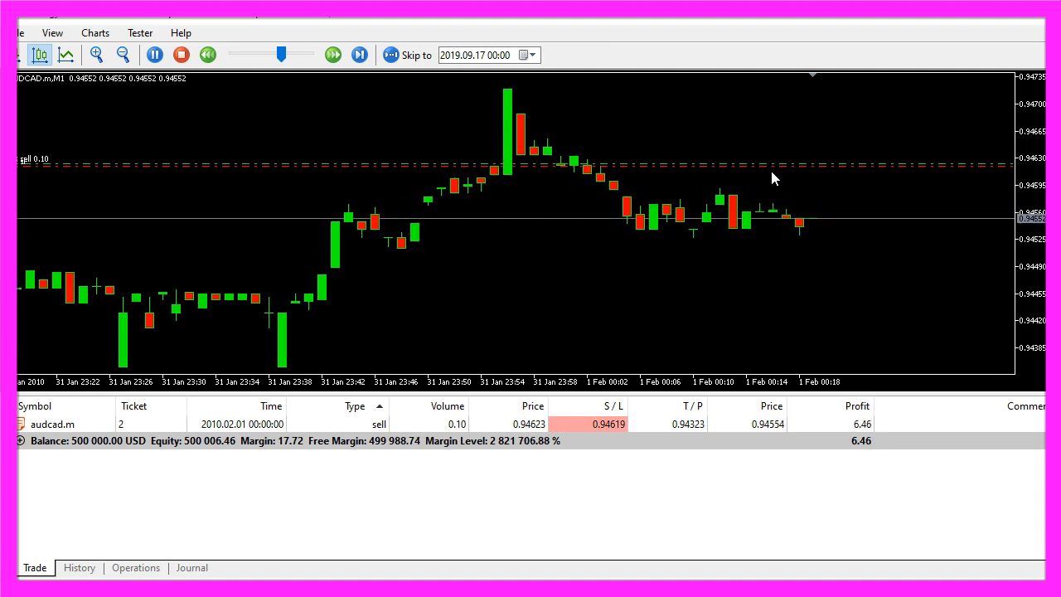